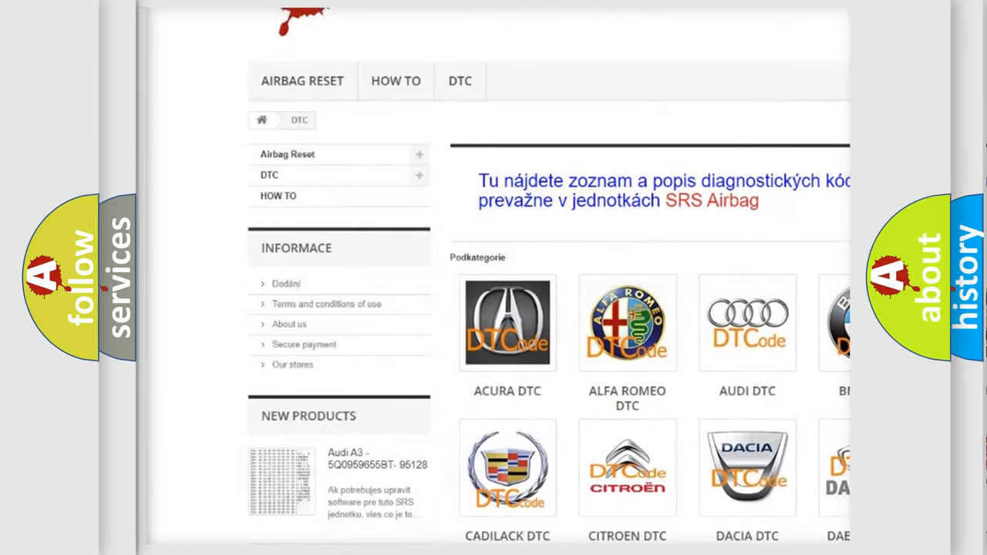
# - Scroll the DTC page and open the AUDI DTC subcategory tile
pyautogui.scroll(-3)
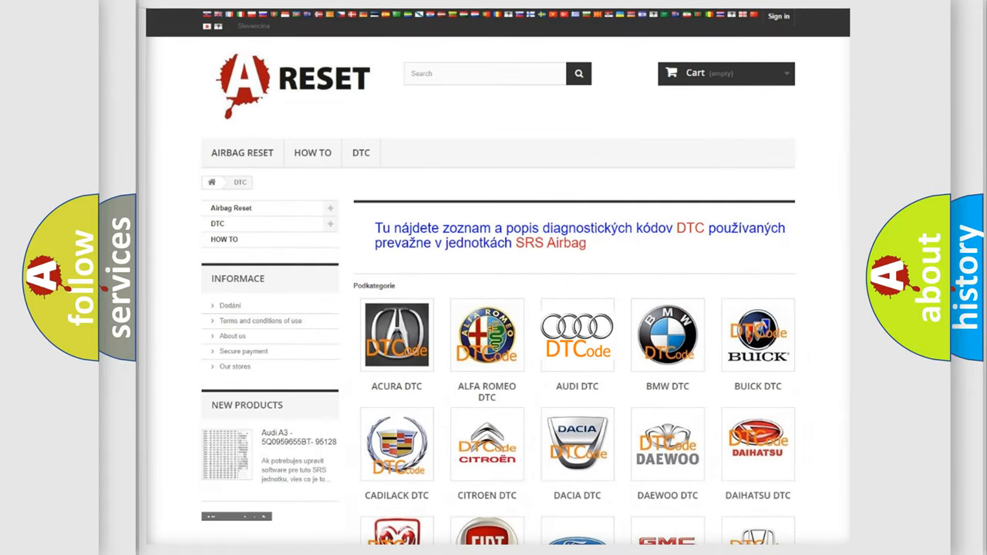
pyautogui.click(577, 335)
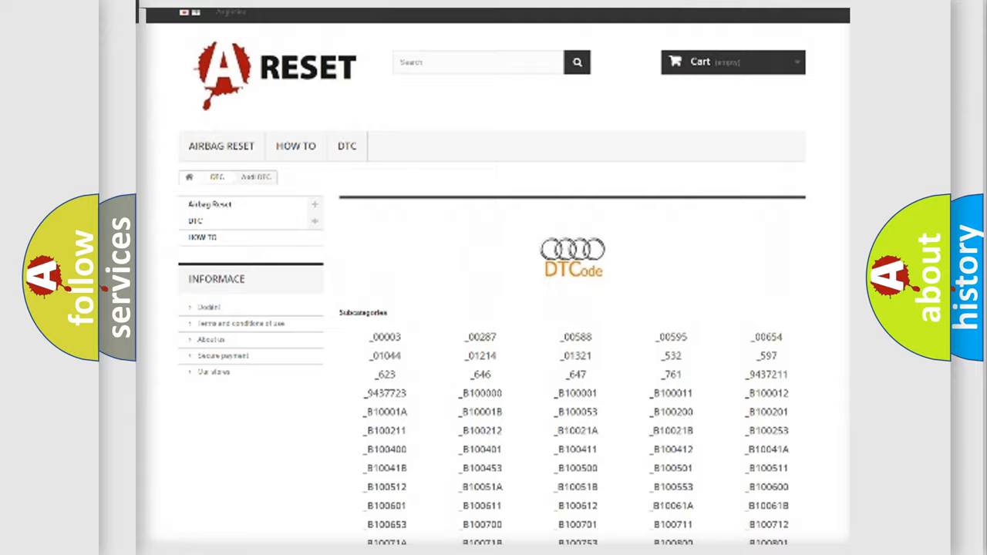